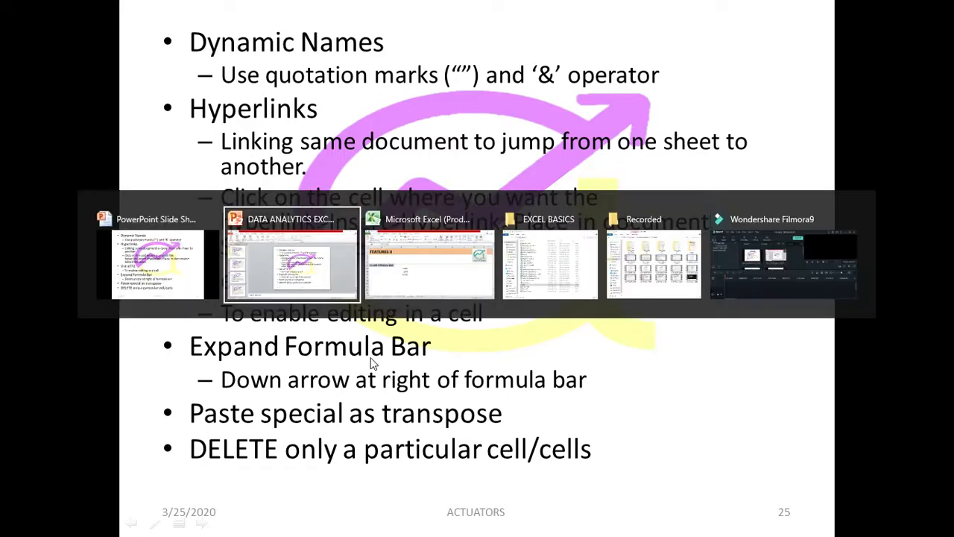
# Switch from the PowerPoint slides to the Excel workbook showing the F2 and Formula Bar section.
pyautogui.click(292, 266)
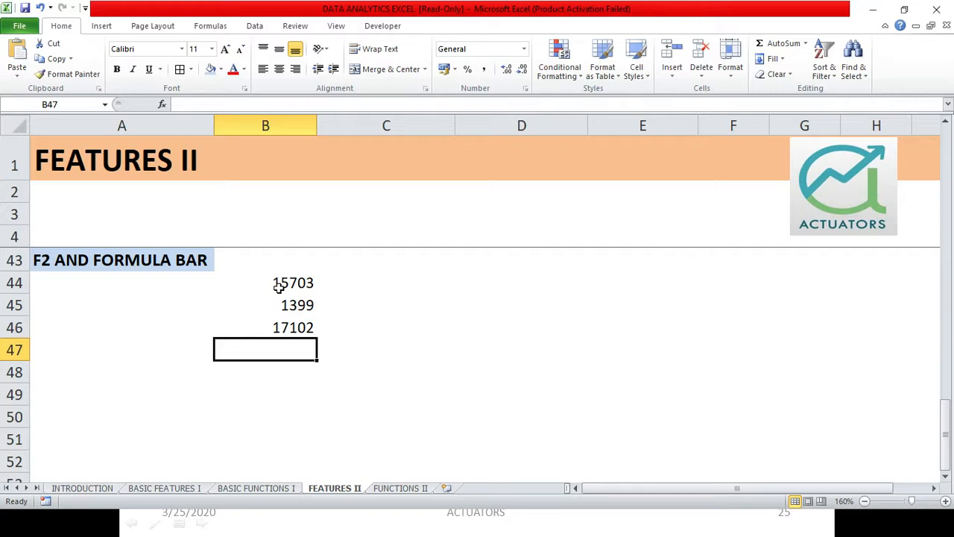
pyautogui.moveTo(632, 95)
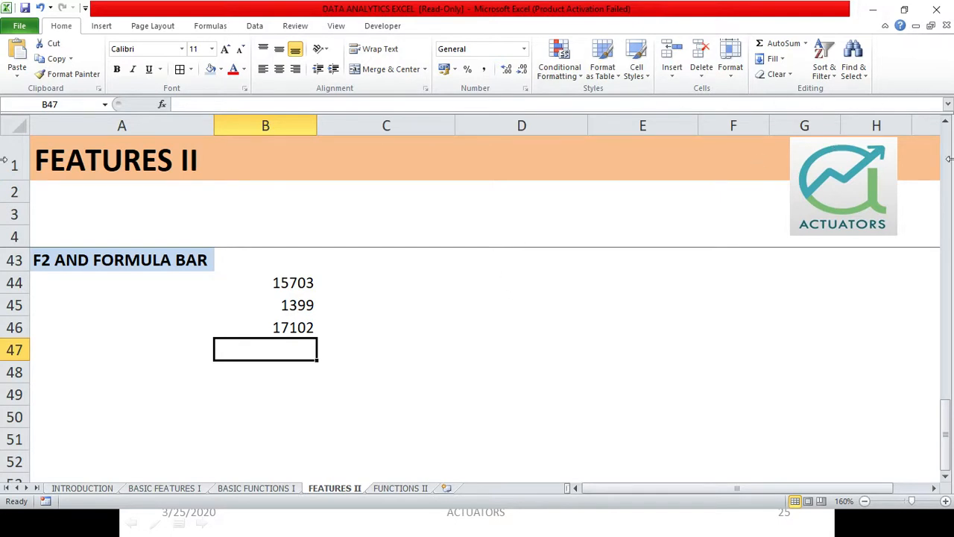
# Select cell B44 to read the SUM formula behind the 15703 total.
pyautogui.click(292, 281)
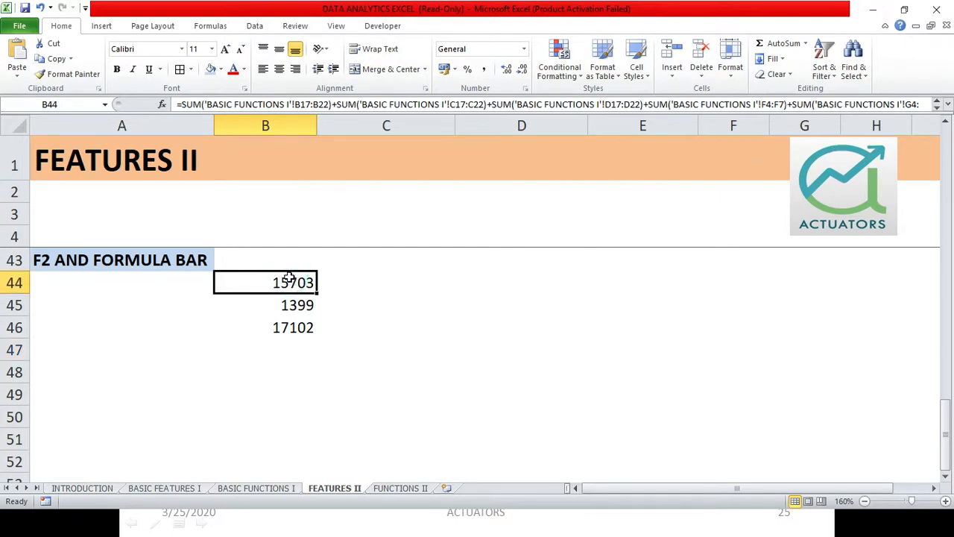
pyautogui.moveTo(331, 262)
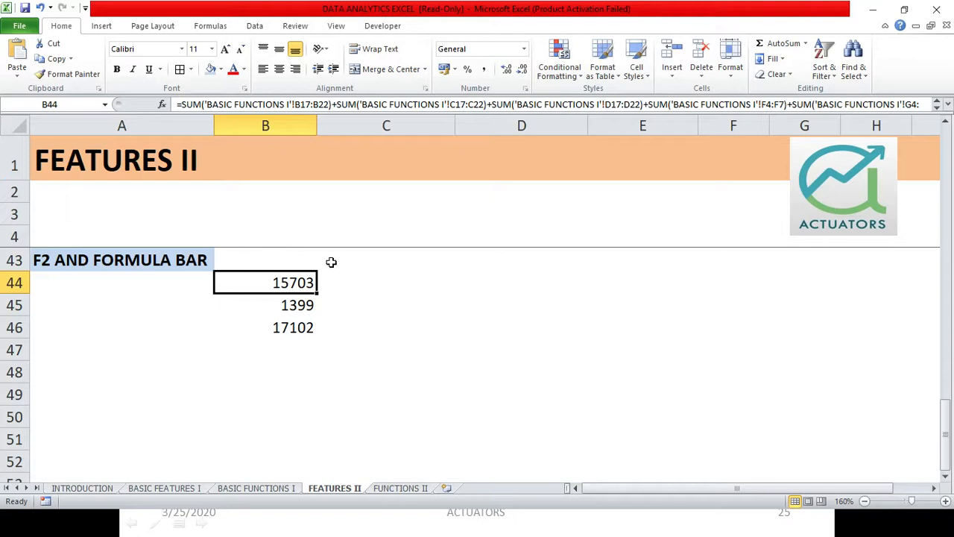
pyautogui.moveTo(260, 199)
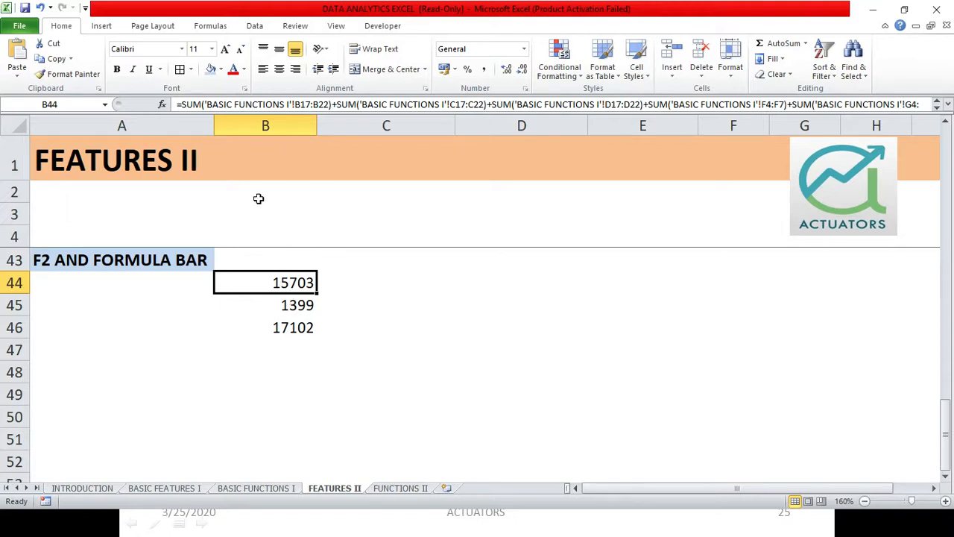
pyautogui.moveTo(327, 272)
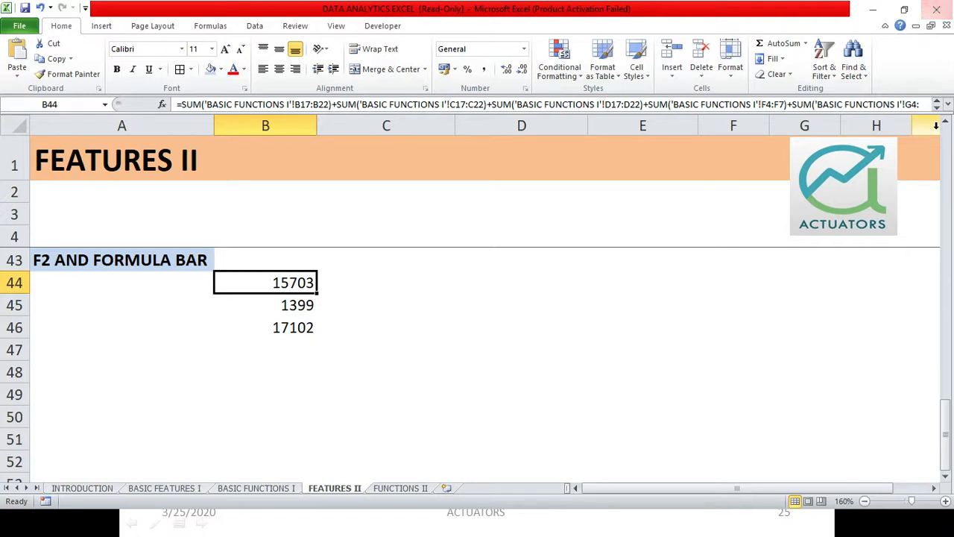
pyautogui.moveTo(275, 298)
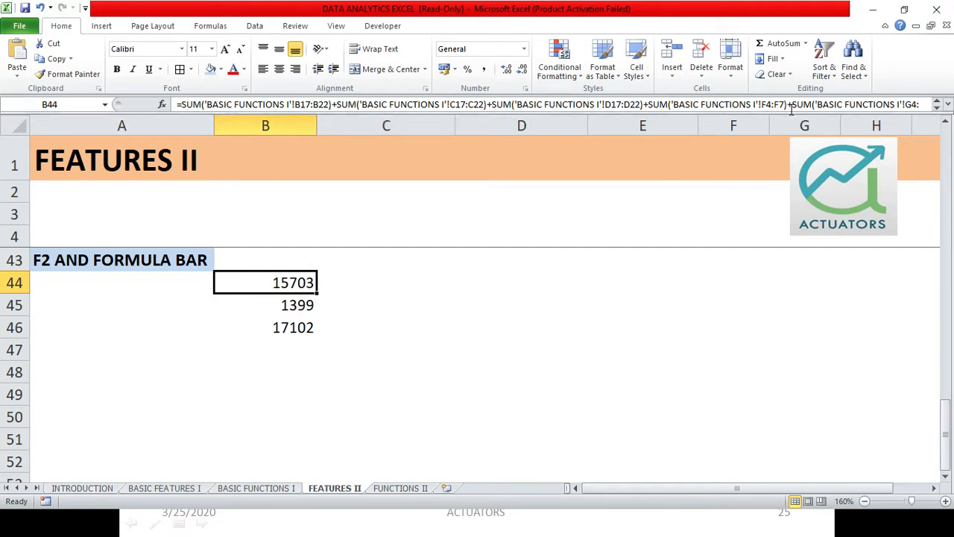
pyautogui.moveTo(864, 112)
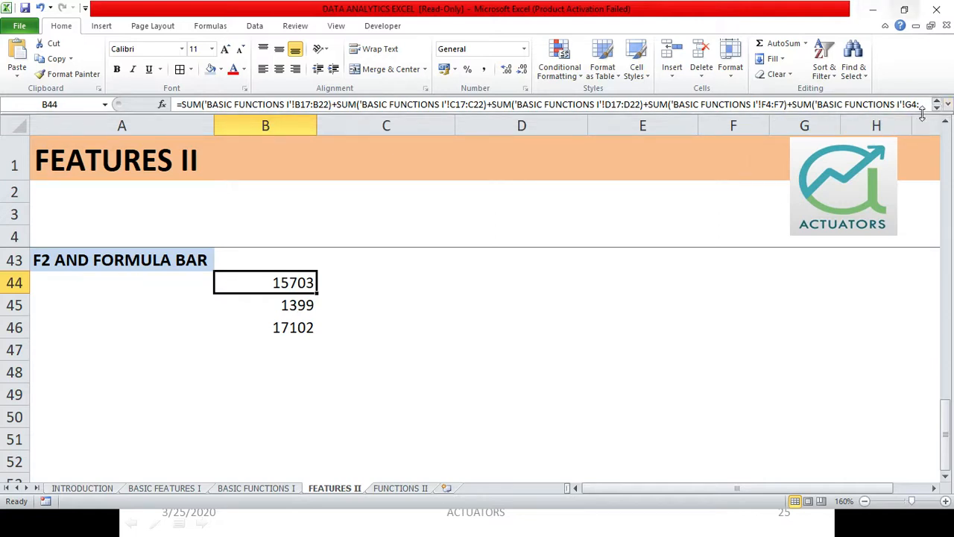
pyautogui.moveTo(938, 104)
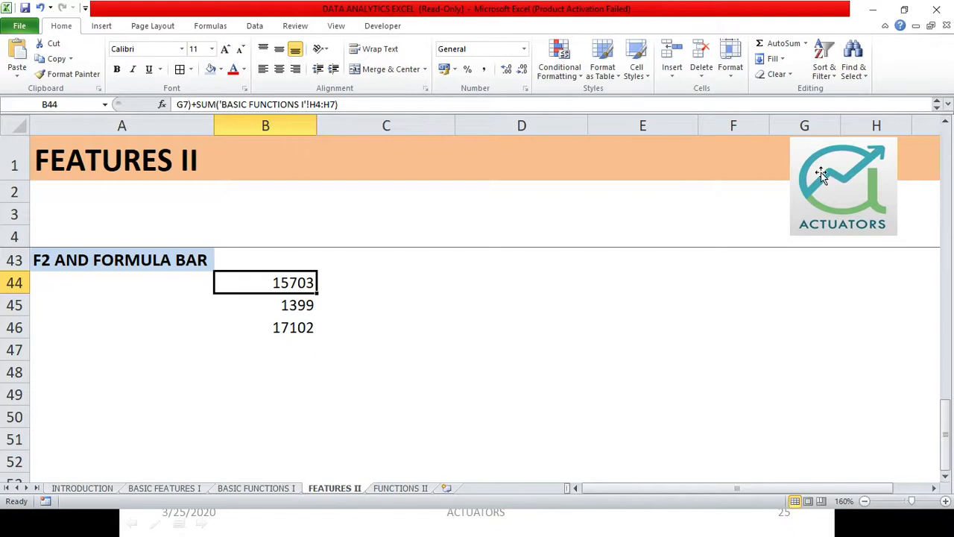
pyautogui.moveTo(938, 104)
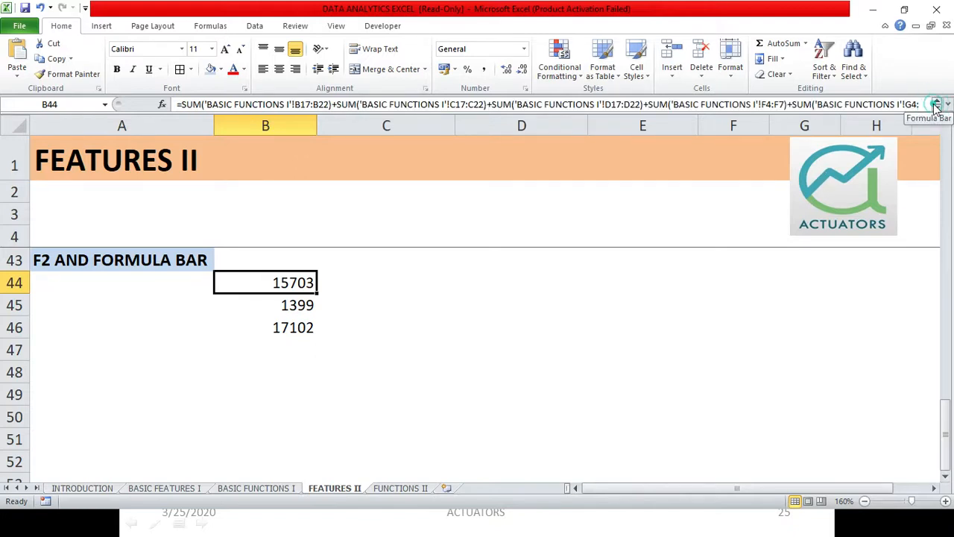
pyautogui.moveTo(495, 273)
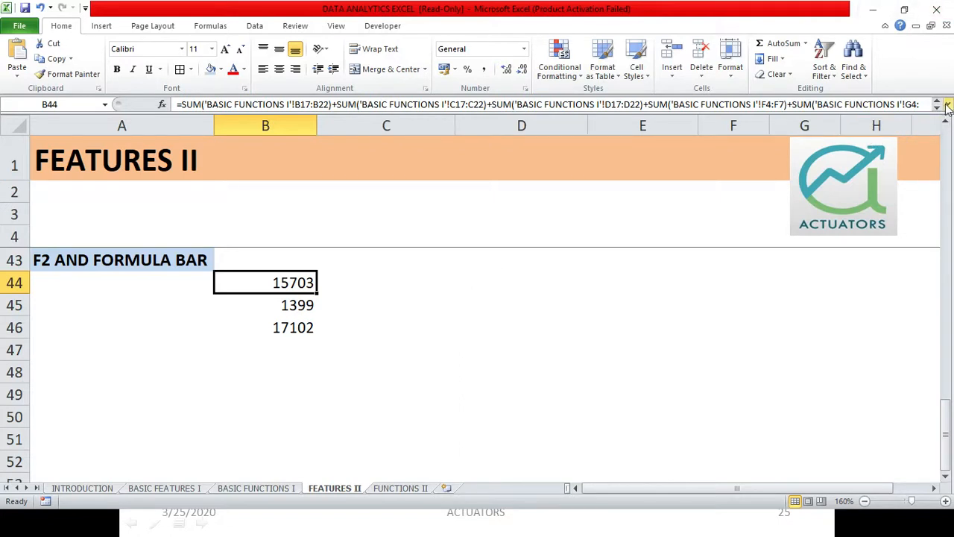
pyautogui.moveTo(945, 105)
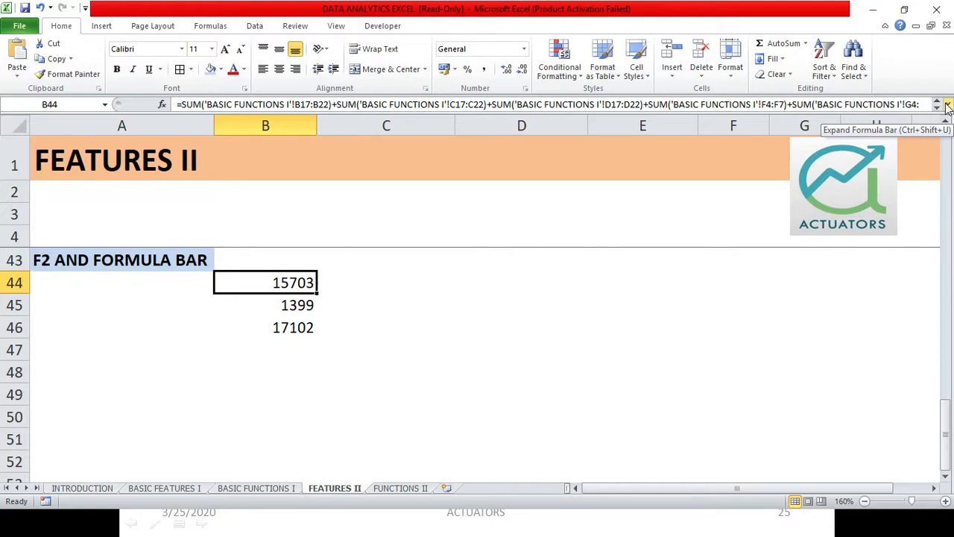
# Expand the formula bar to show the whole SUM formula and start editing it.
pyautogui.click(947, 104)
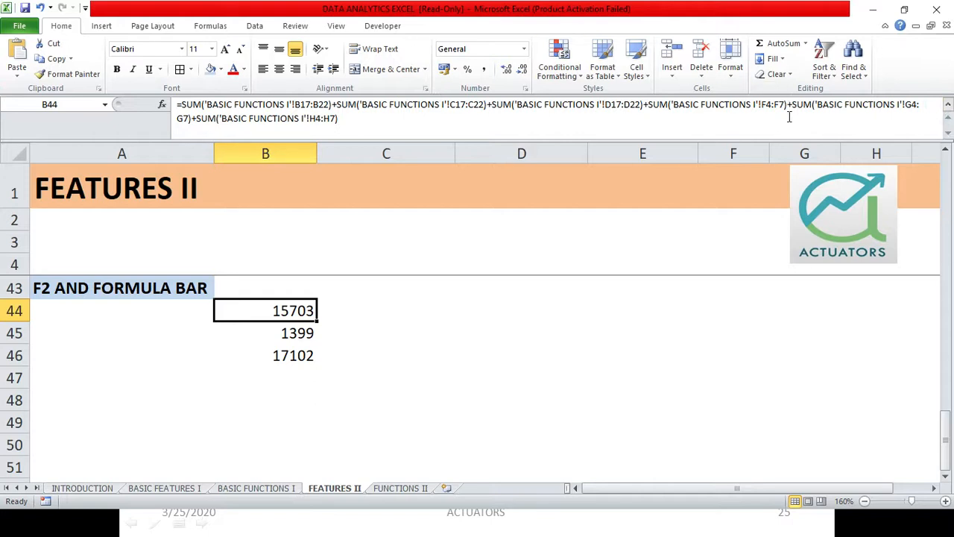
pyautogui.moveTo(400, 104)
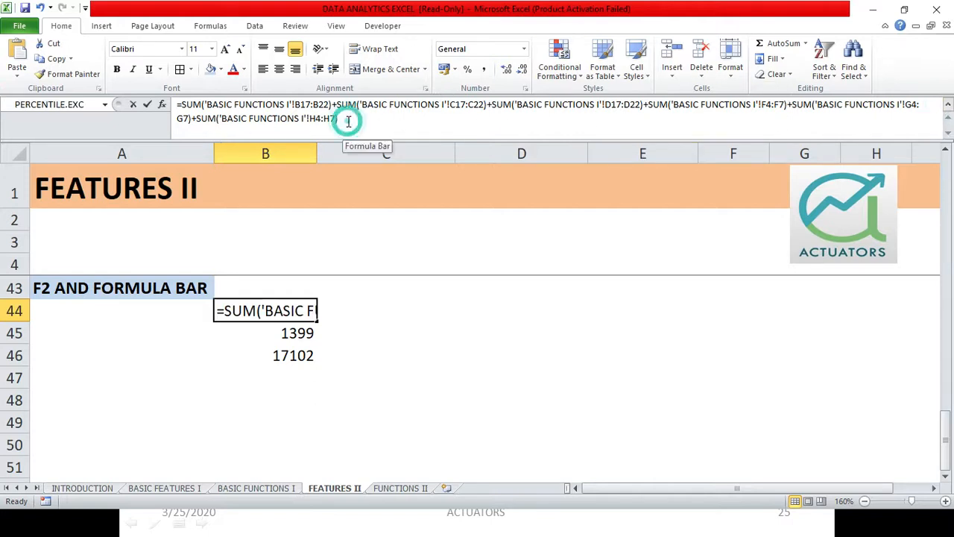
pyautogui.click(346, 118)
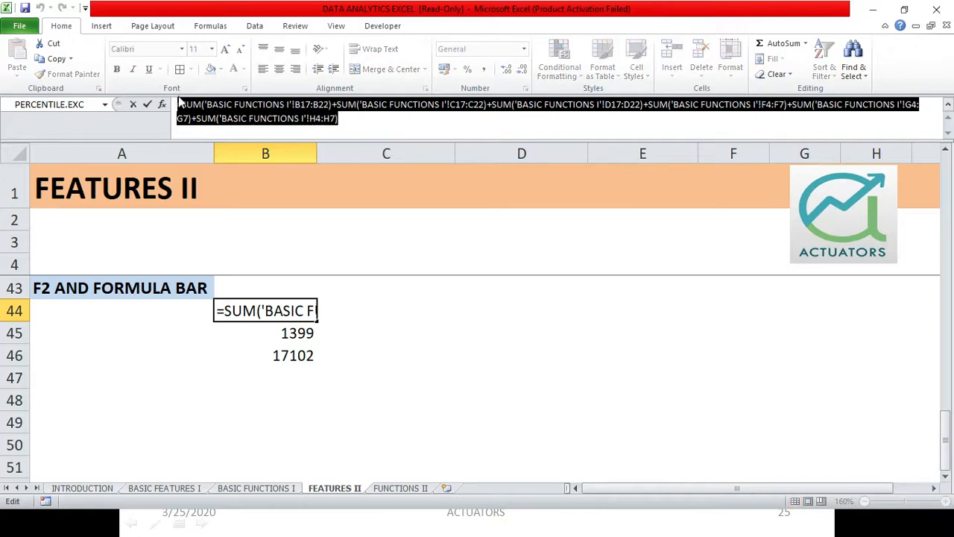
pyautogui.moveTo(346, 131)
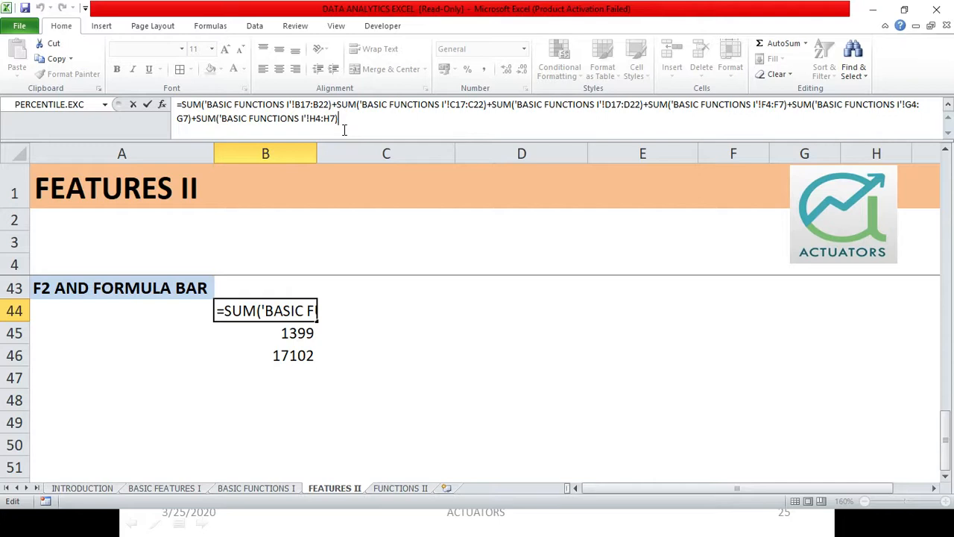
pyautogui.moveTo(261, 95)
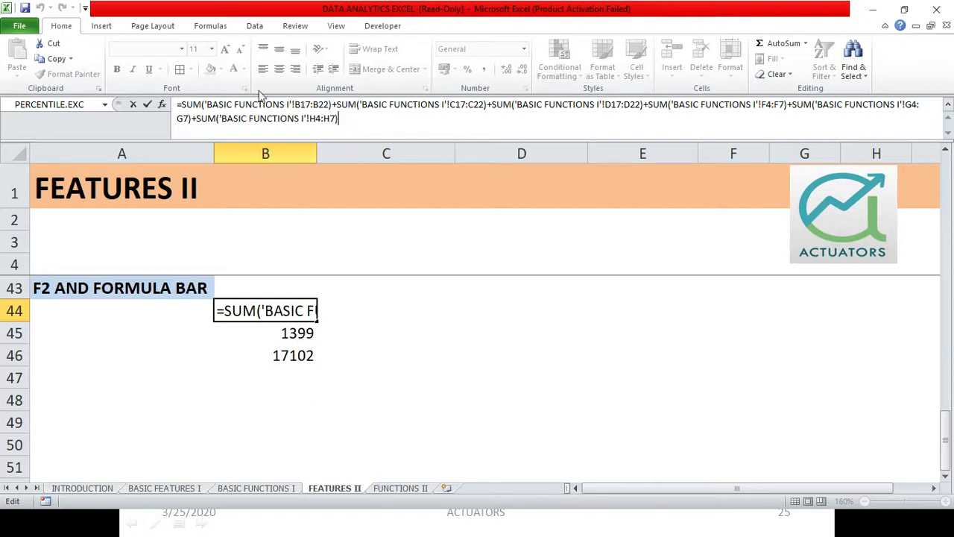
pyautogui.moveTo(570, 190)
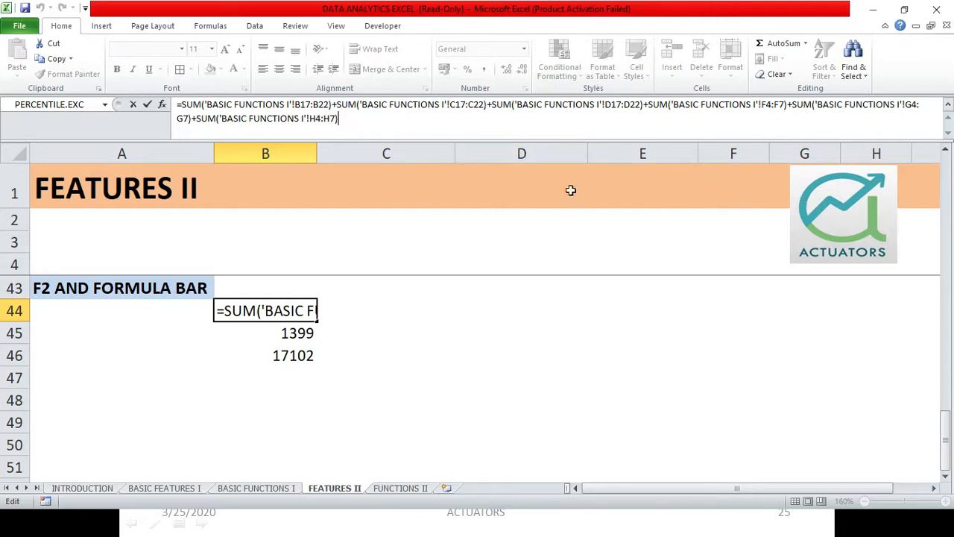
pyautogui.moveTo(457, 170)
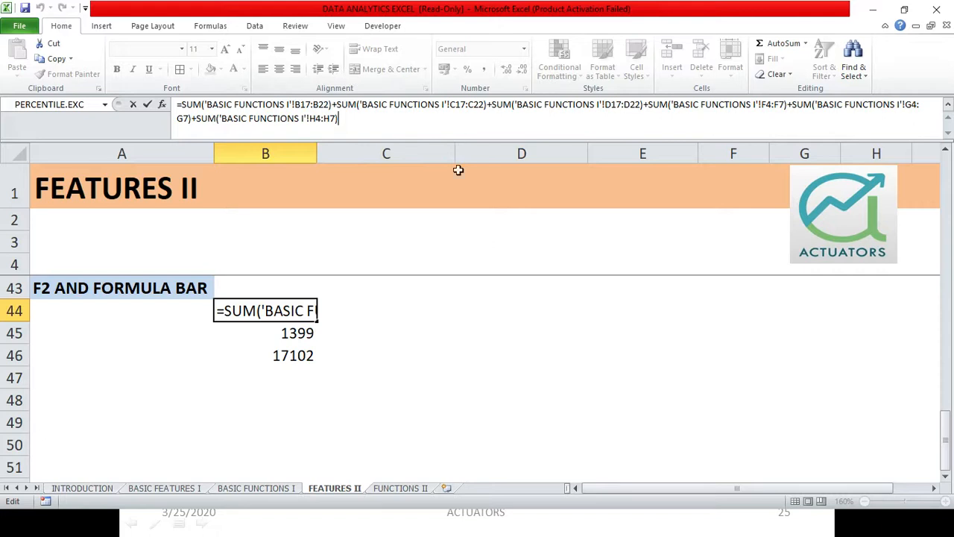
pyautogui.moveTo(949, 107)
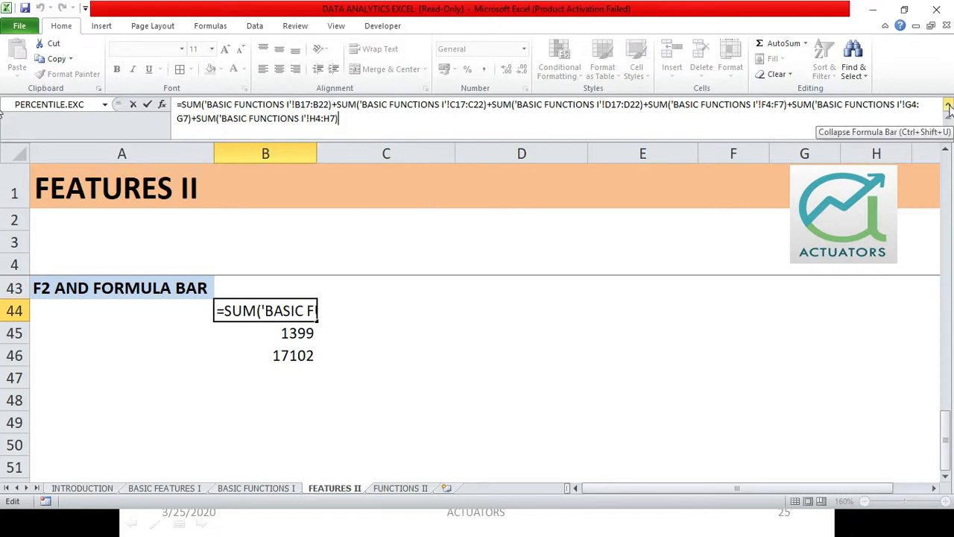
pyautogui.click(948, 111)
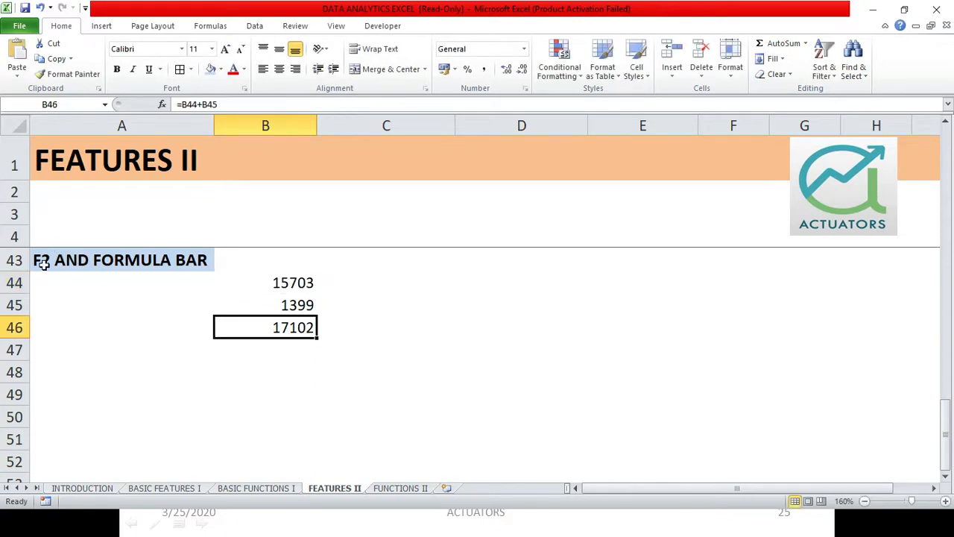
pyautogui.moveTo(277, 356)
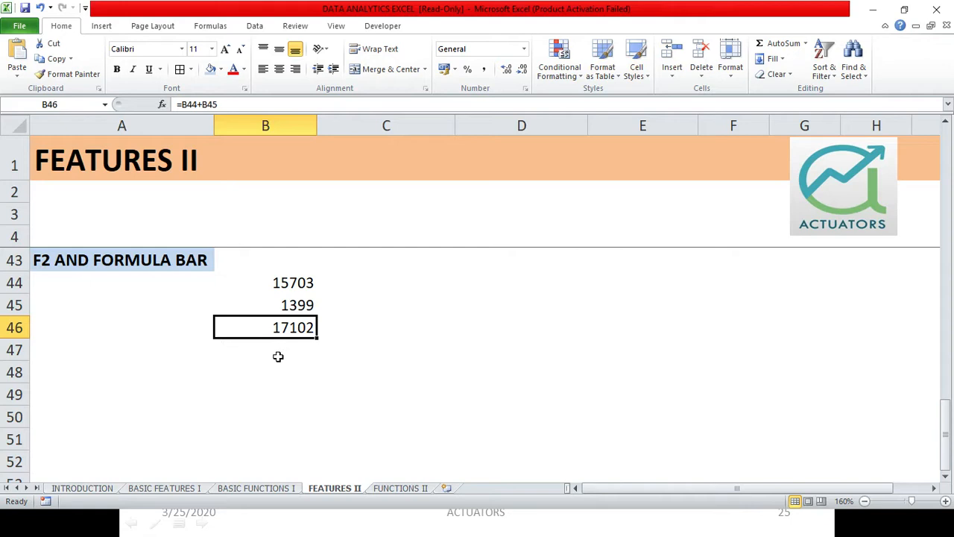
pyautogui.moveTo(287, 326)
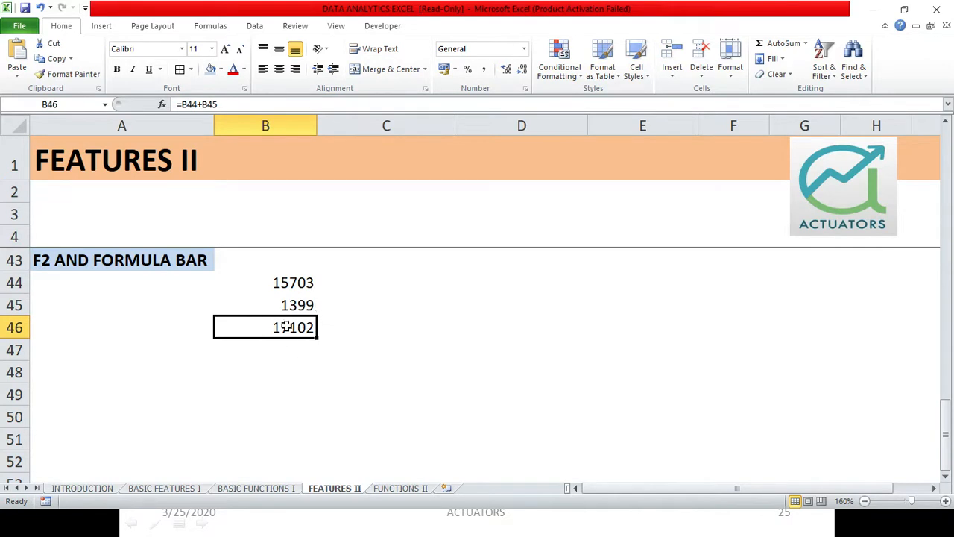
pyautogui.doubleClick(293, 327)
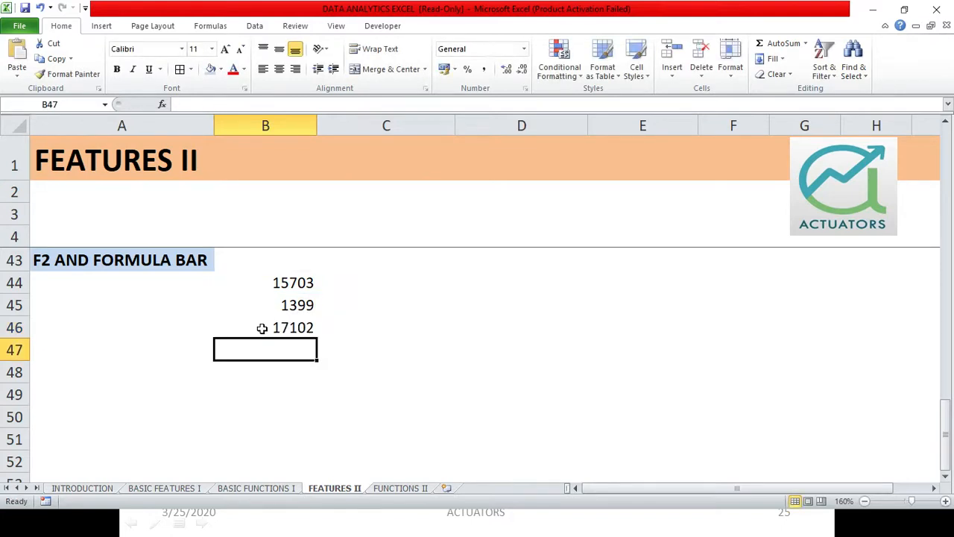
pyautogui.moveTo(569, 331)
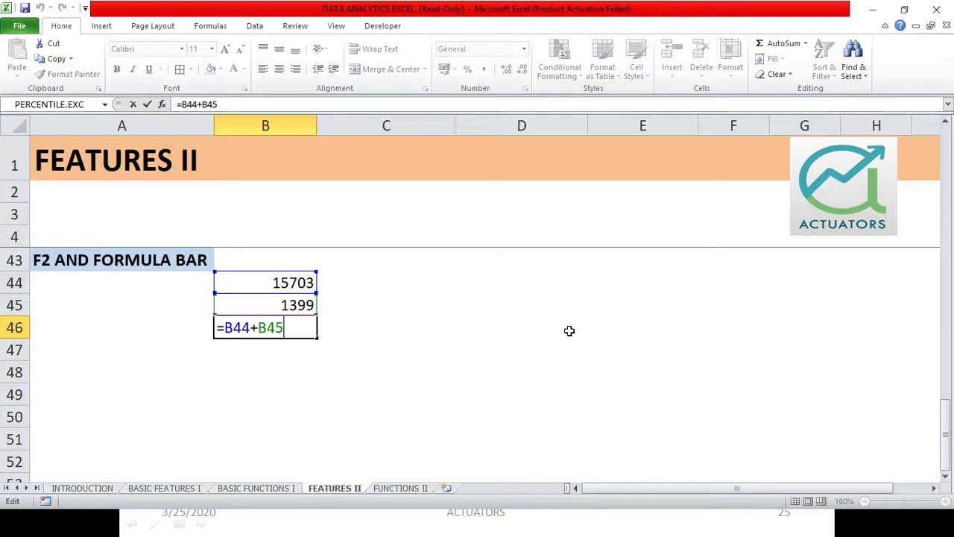
pyautogui.moveTo(310, 343)
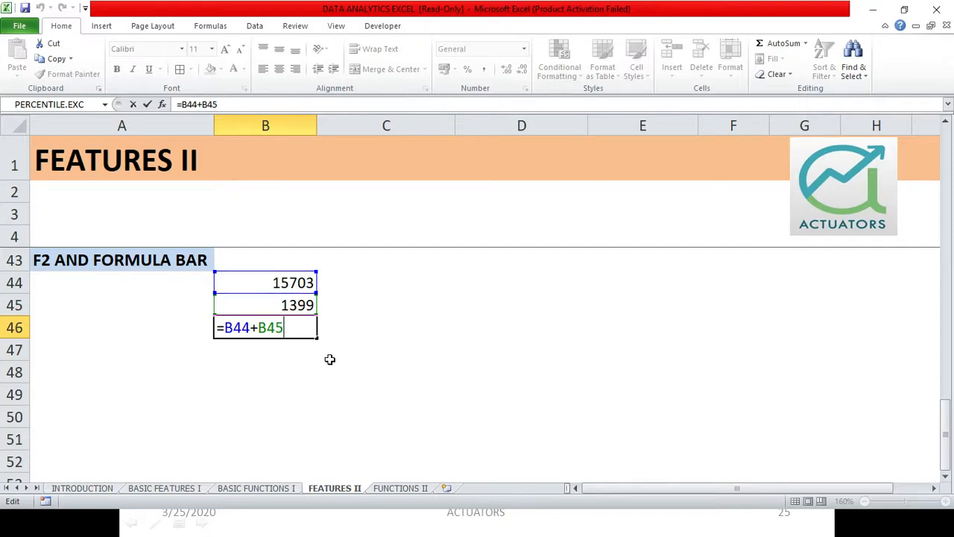
pyautogui.write('+')
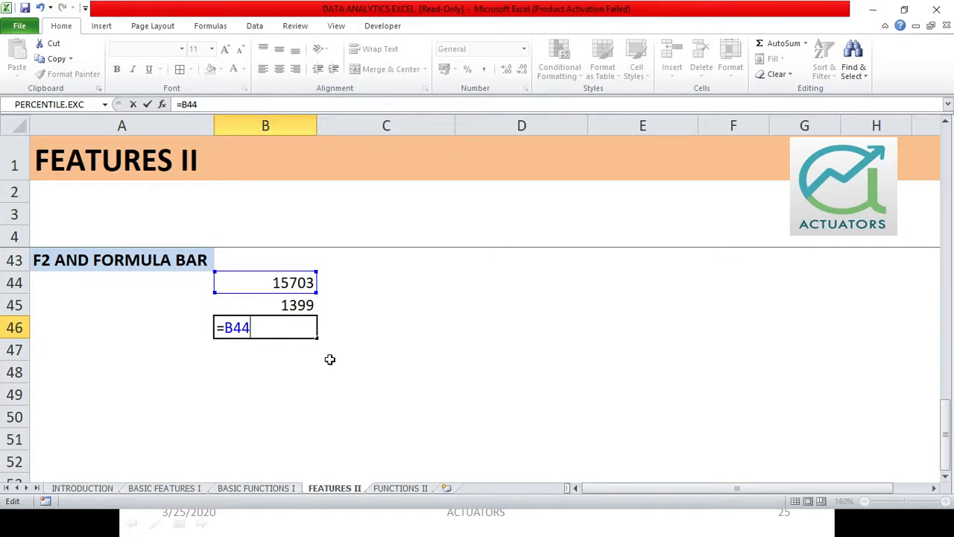
pyautogui.write('+')
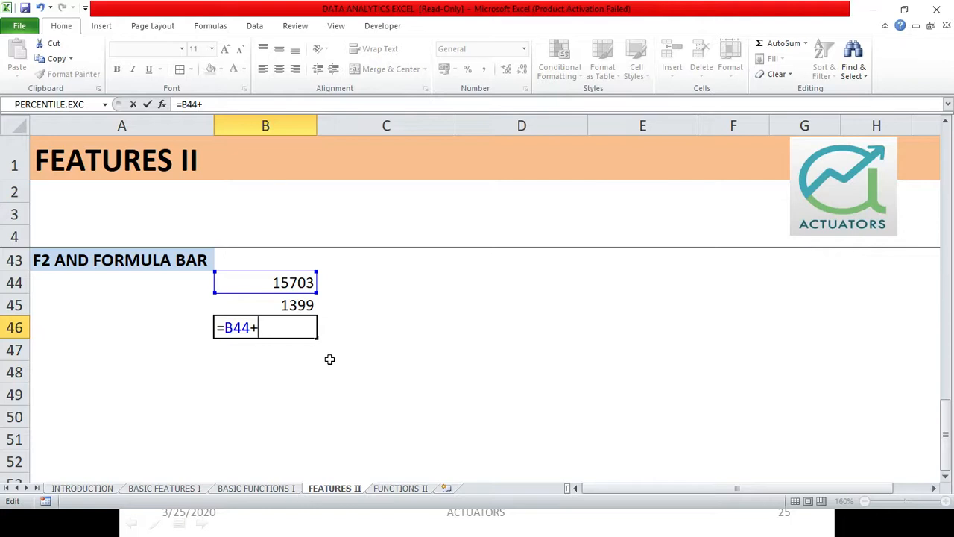
pyautogui.moveTo(250, 304)
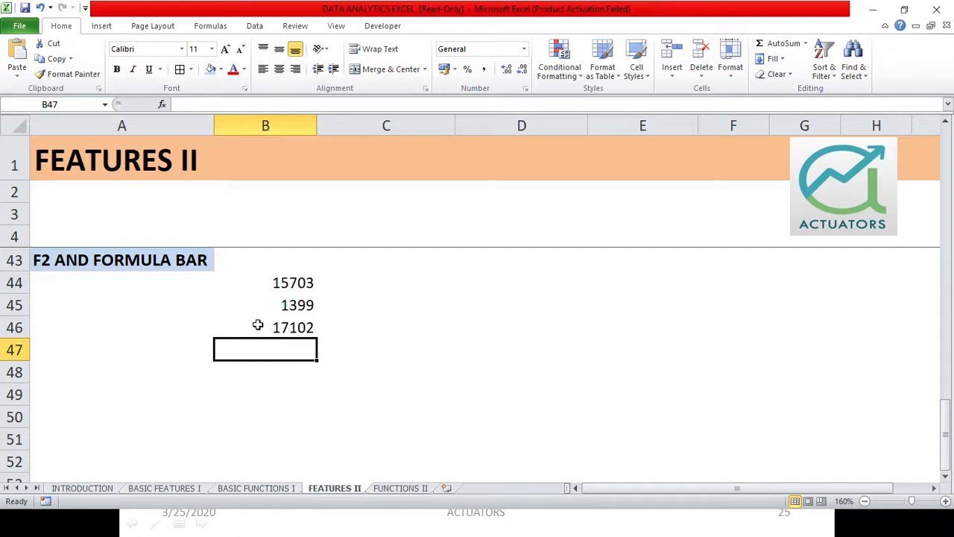
pyautogui.write('=B44+B45')
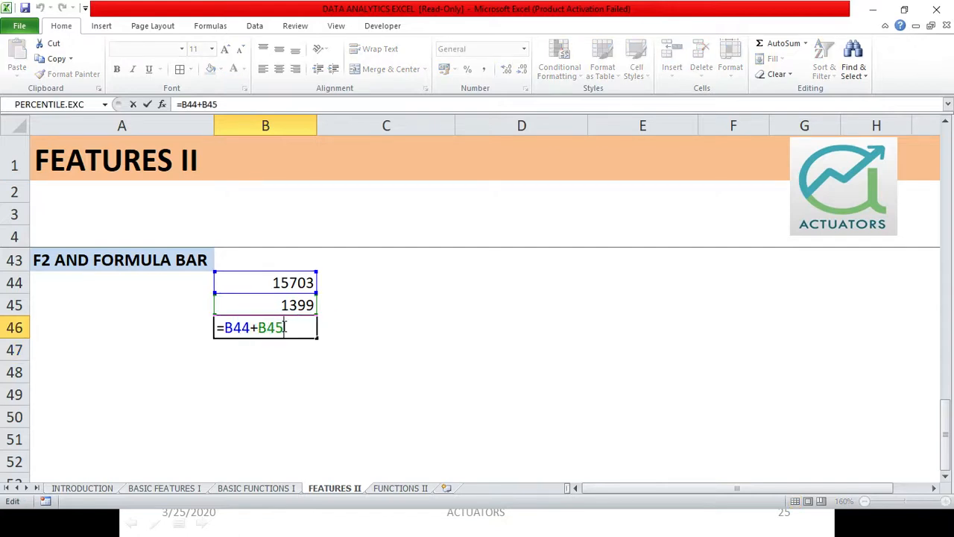
pyautogui.press('enter')
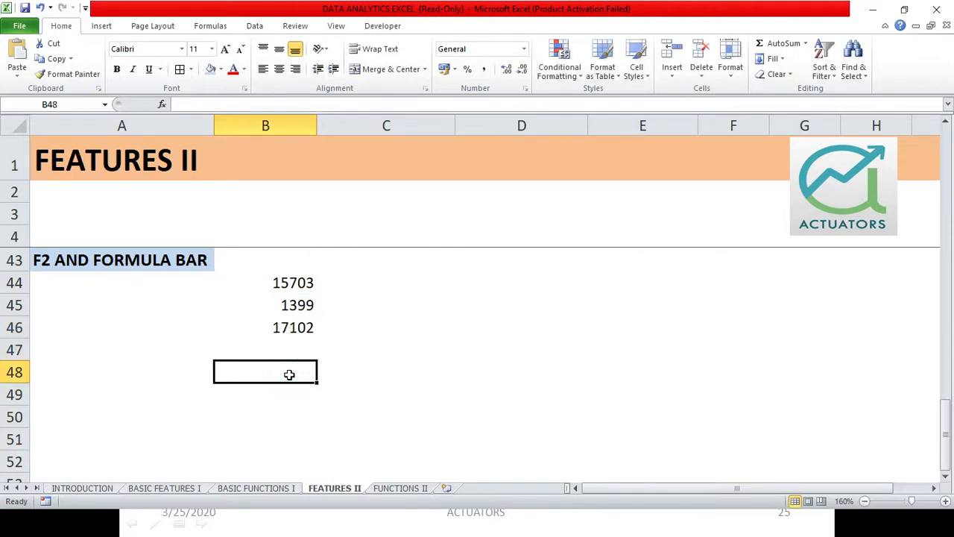
pyautogui.write('SHIVA')
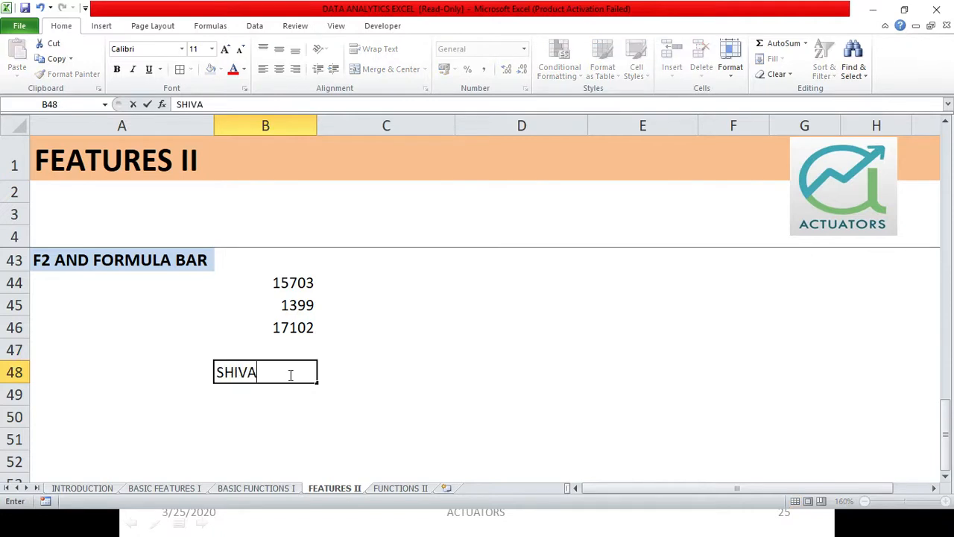
pyautogui.write('NGEE')
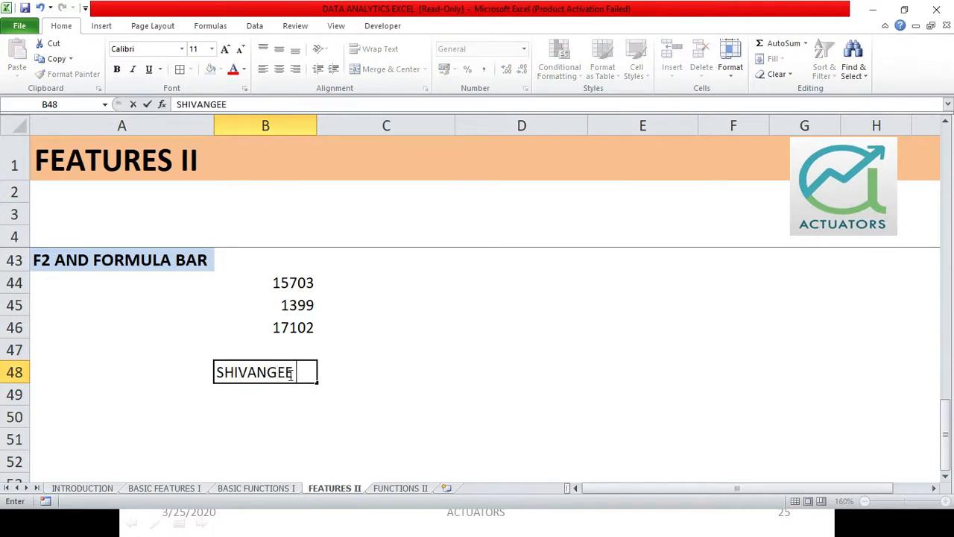
pyautogui.write('AGA')
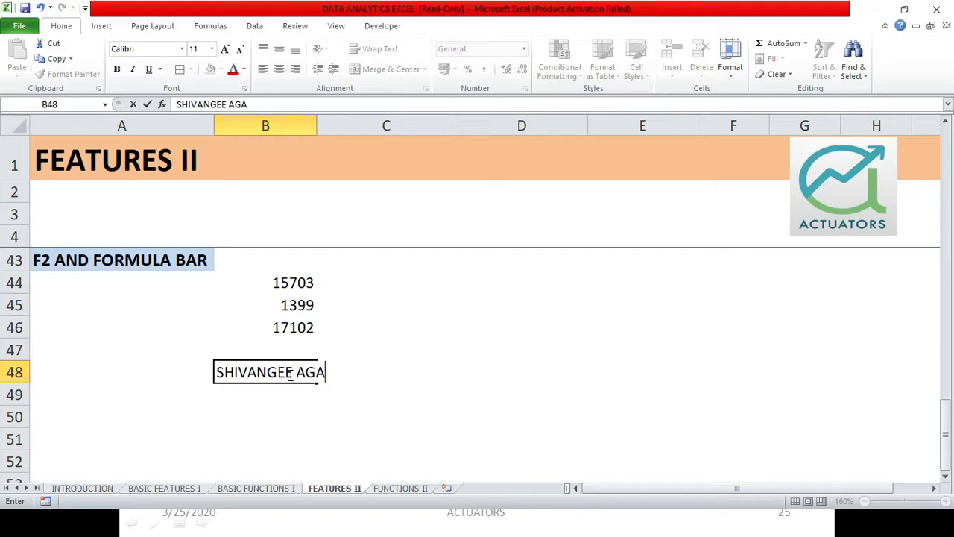
pyautogui.write('RWL')
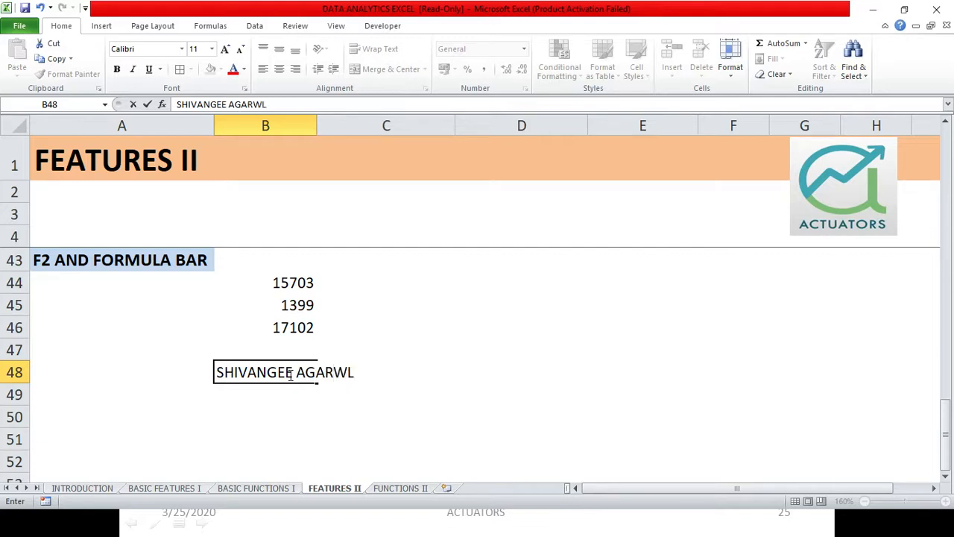
pyautogui.press('enter')
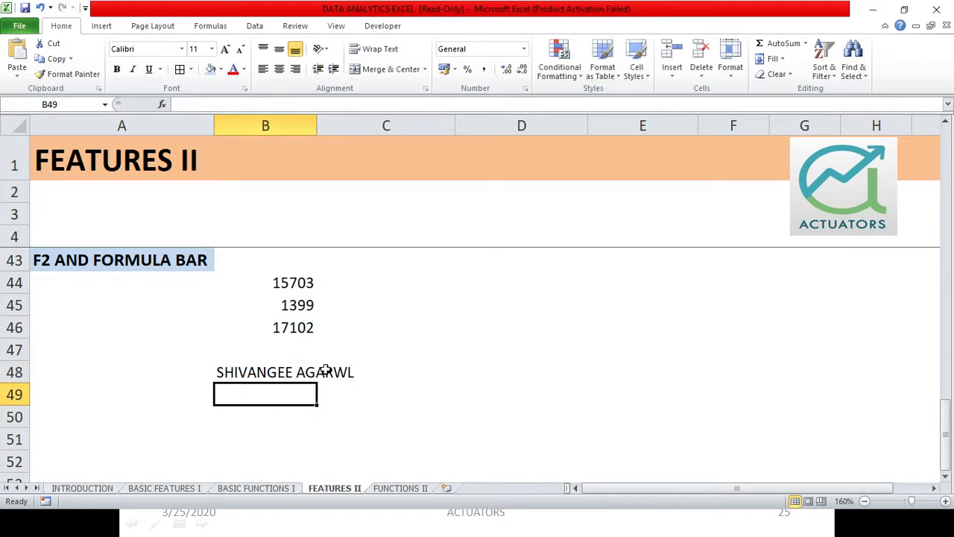
pyautogui.moveTo(326, 374)
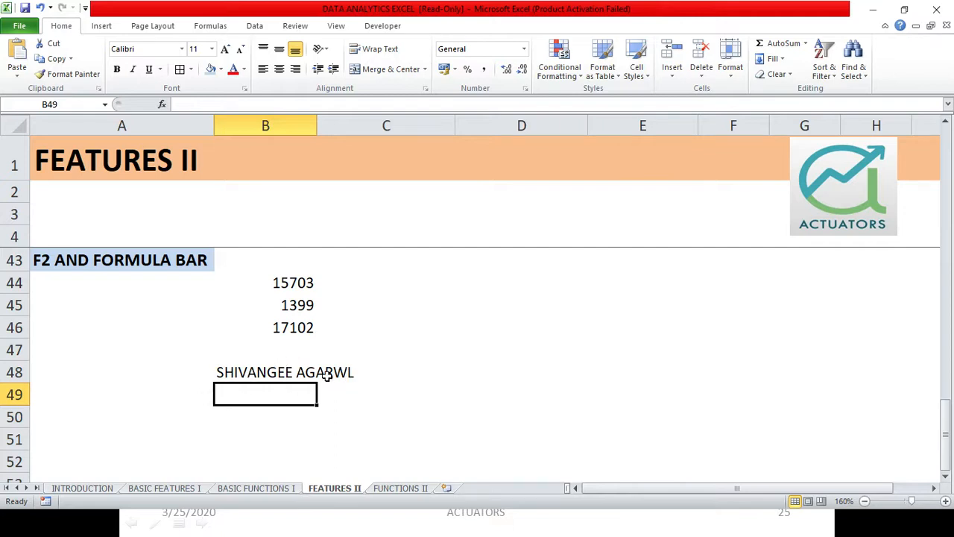
pyautogui.doubleClick(283, 373)
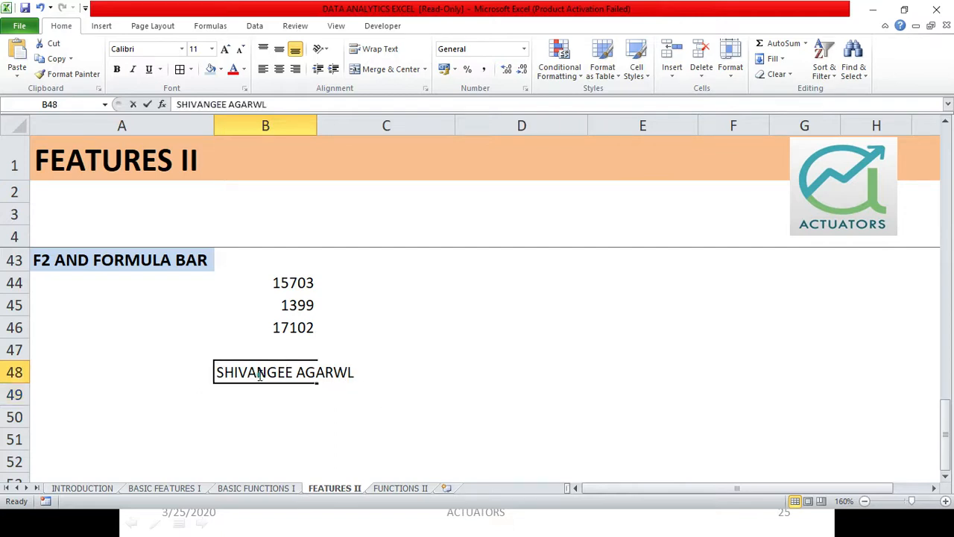
pyautogui.doubleClick(283, 373)
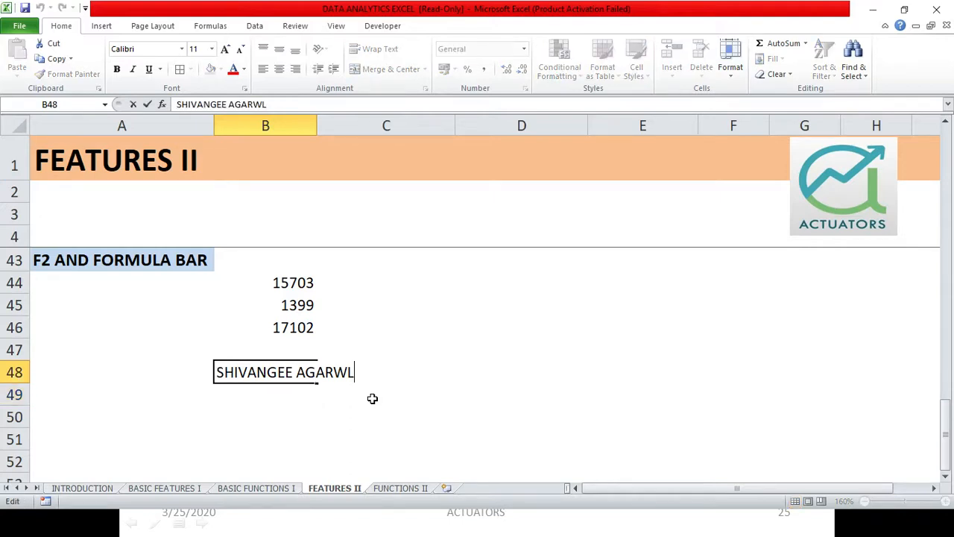
pyautogui.write('A')
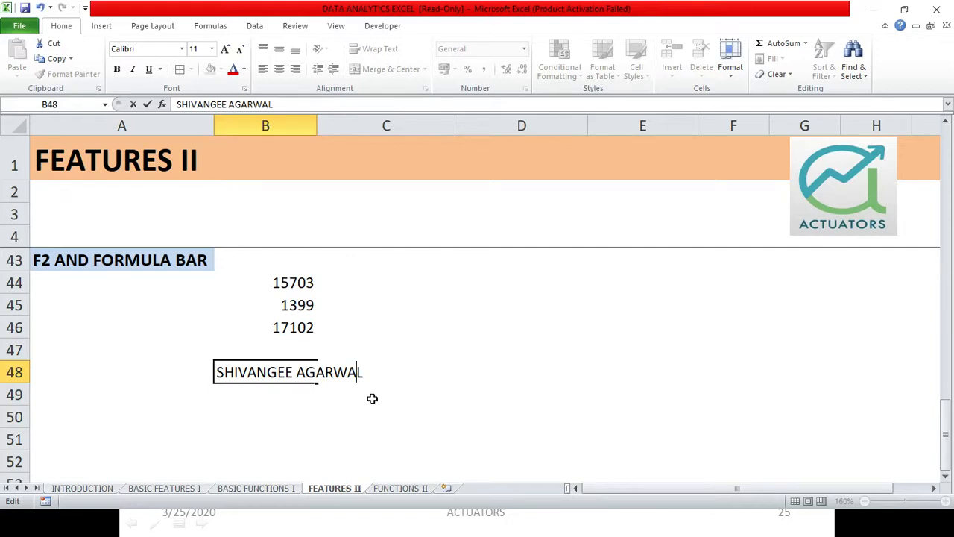
pyautogui.press('enter')
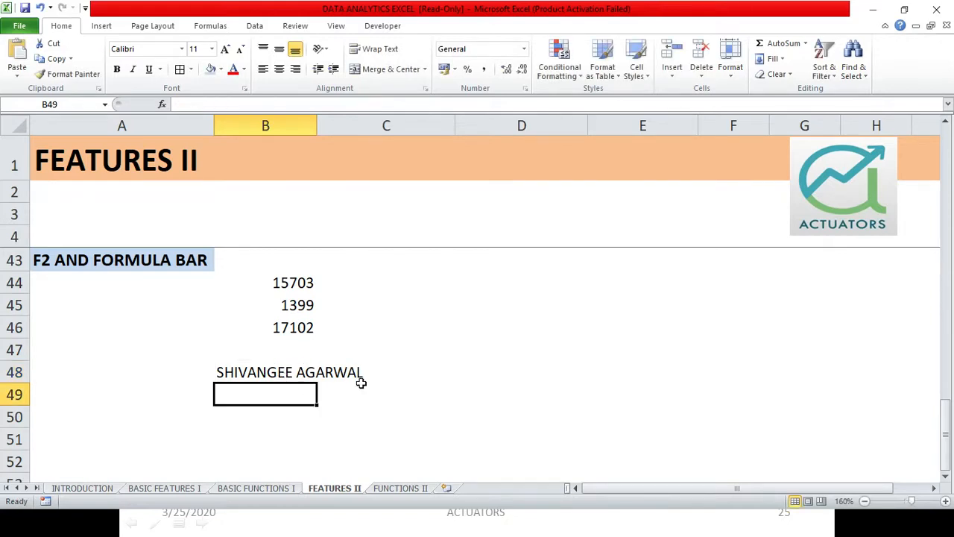
pyautogui.moveTo(384, 364)
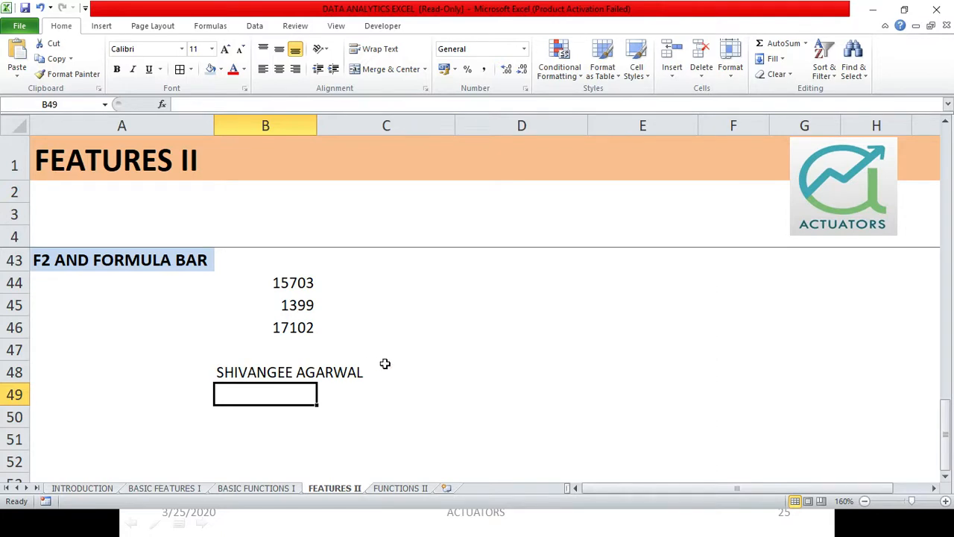
pyautogui.moveTo(319, 381)
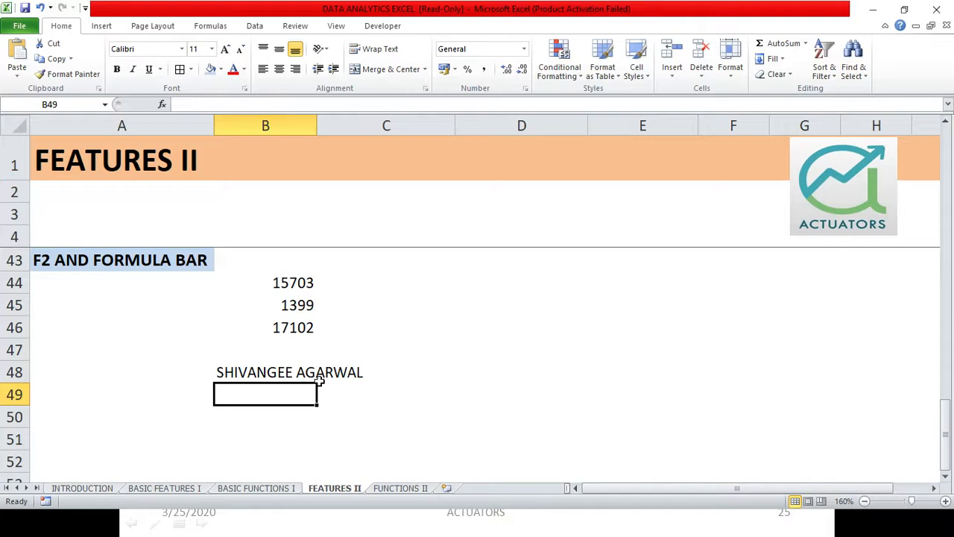
pyautogui.doubleClick(292, 304)
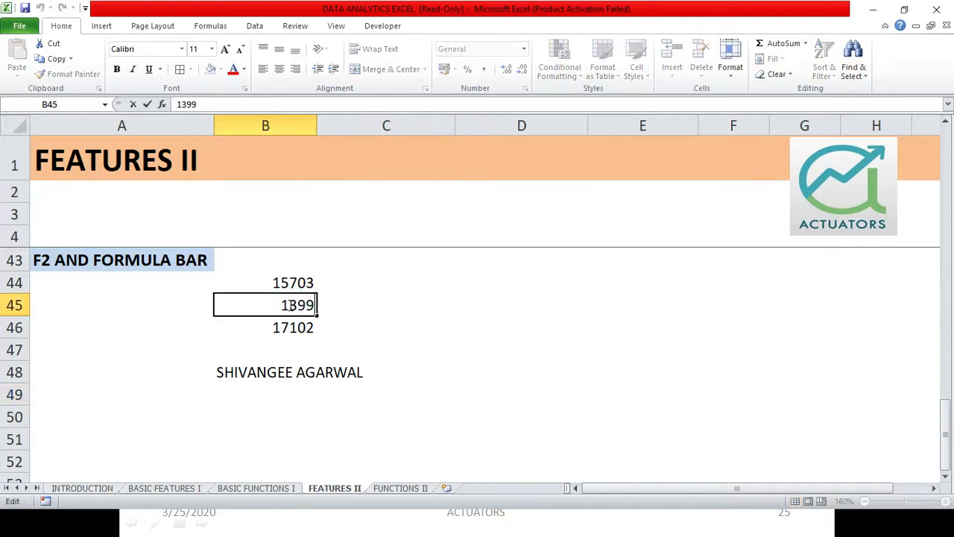